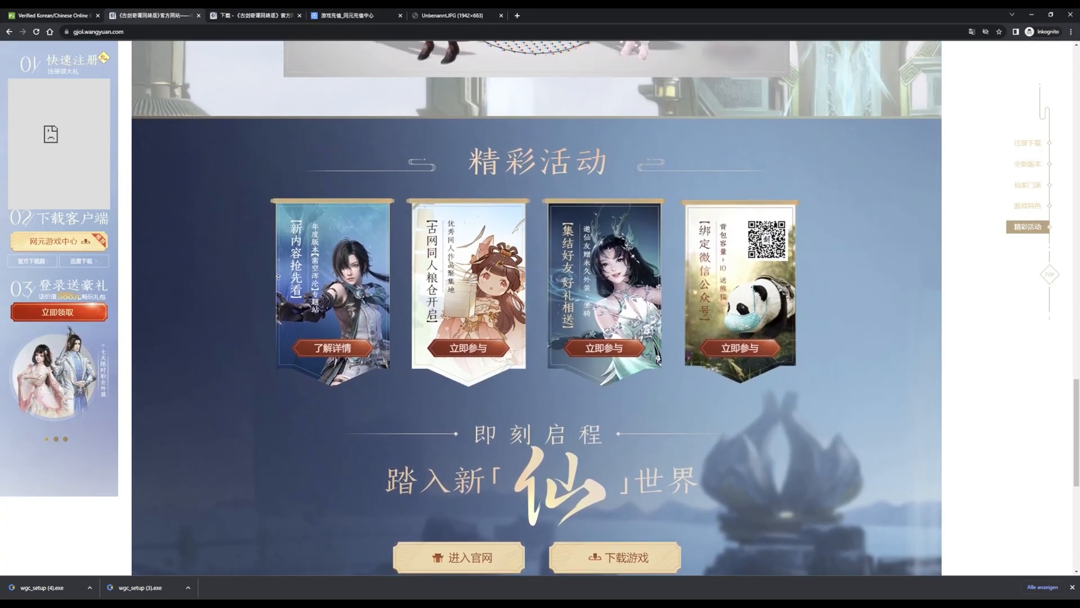
# Reach the 下载游戏 button at the bottom of the official site and go to the client download page.
pyautogui.scroll(3)
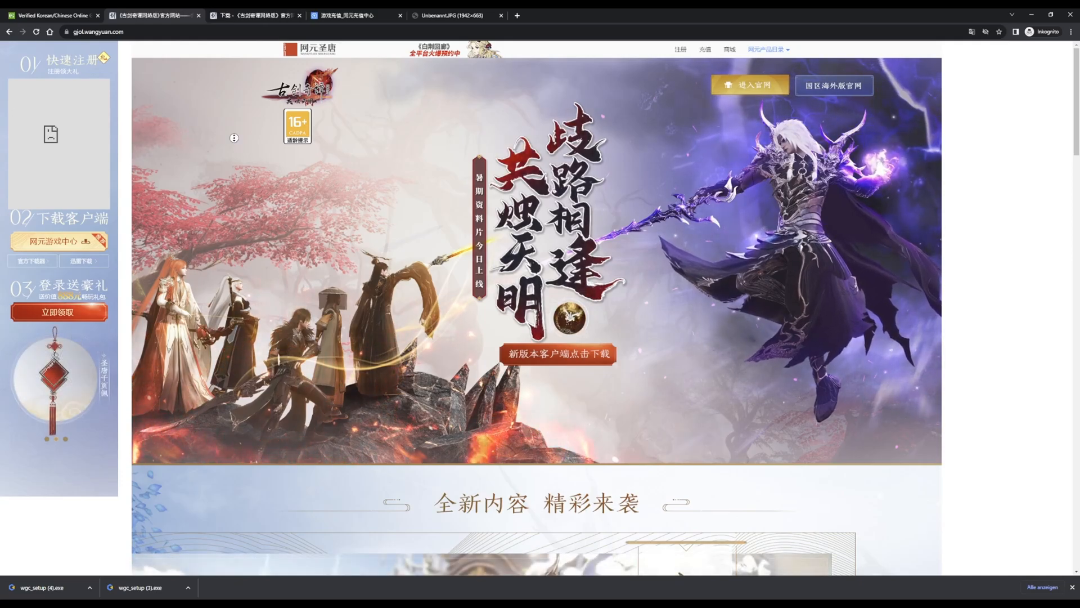
pyautogui.scroll(-3)
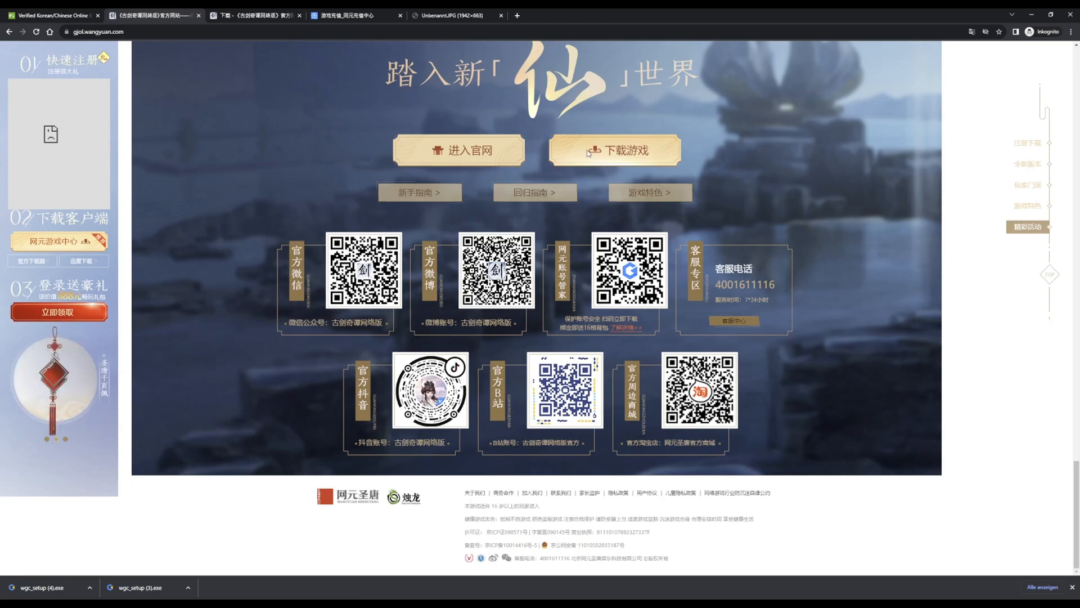
pyautogui.click(613, 150)
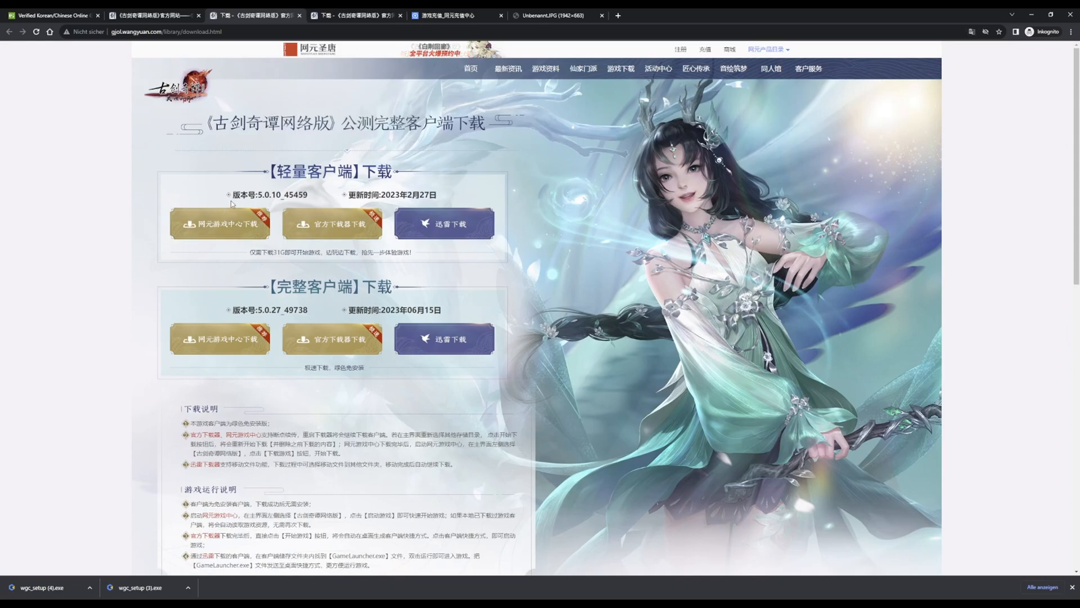
pyautogui.moveTo(377, 263)
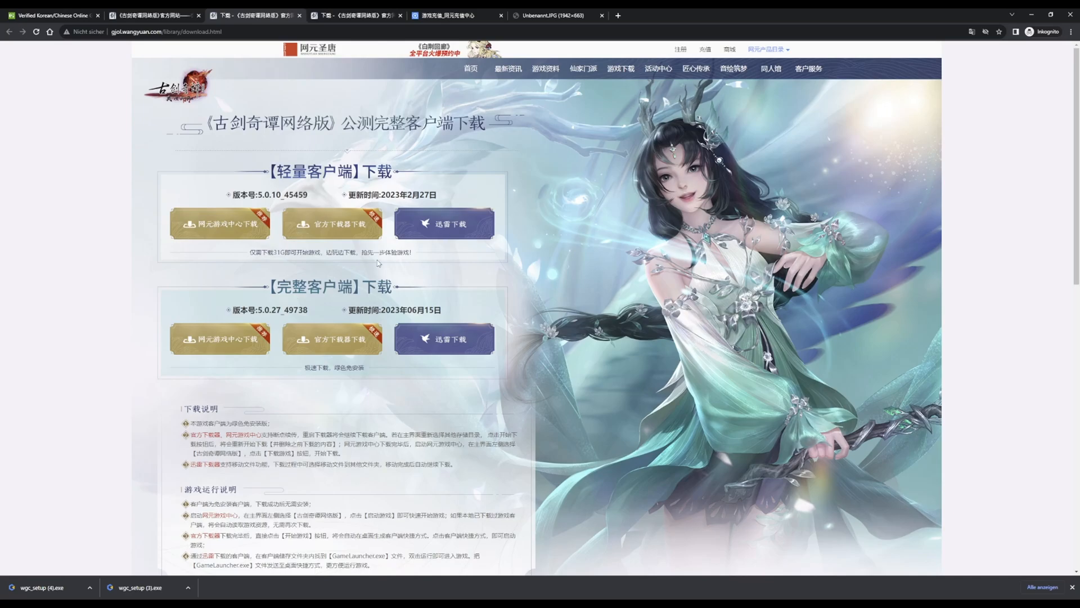
pyautogui.moveTo(222, 192)
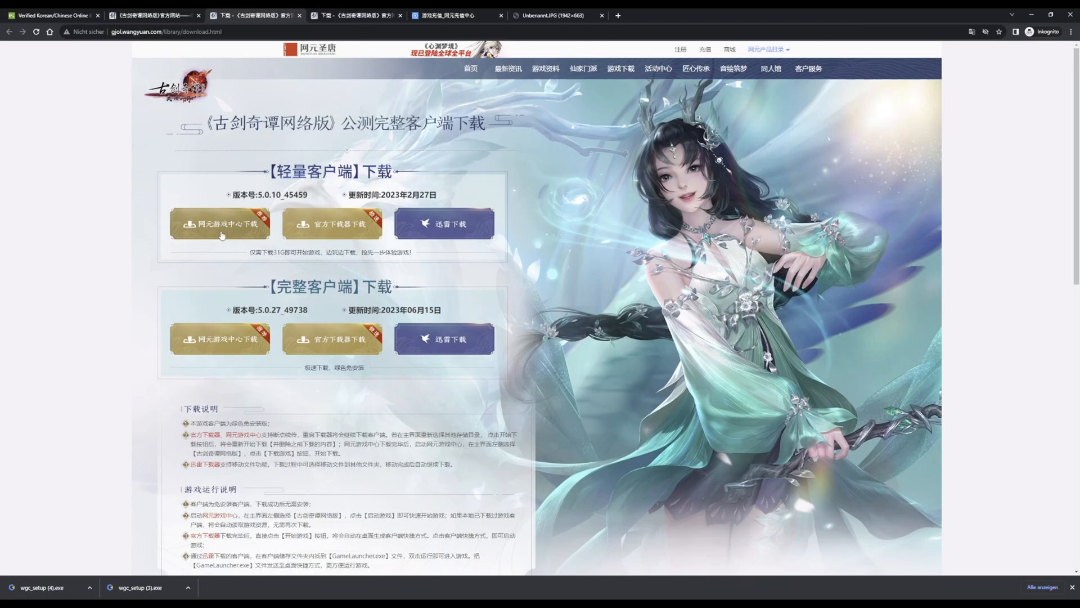
# Download the wgc_setup installer via 网元游戏中心下载 under the lightweight client section.
pyautogui.click(220, 223)
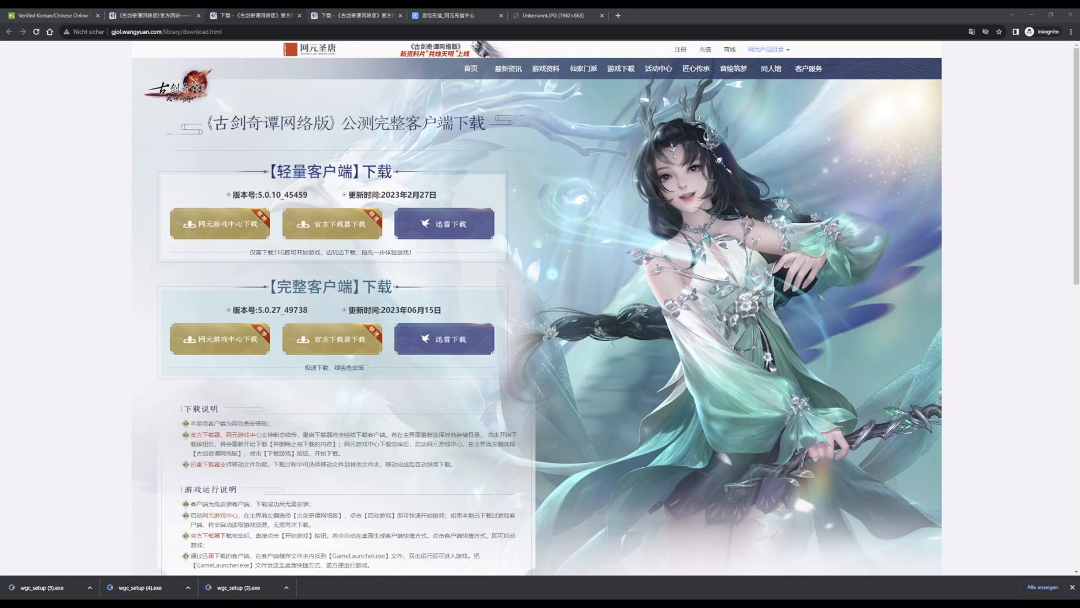
# Run the downloaded wgc_setup.exe so the game center opens with Gujian Online listed.
pyautogui.click(219, 223)
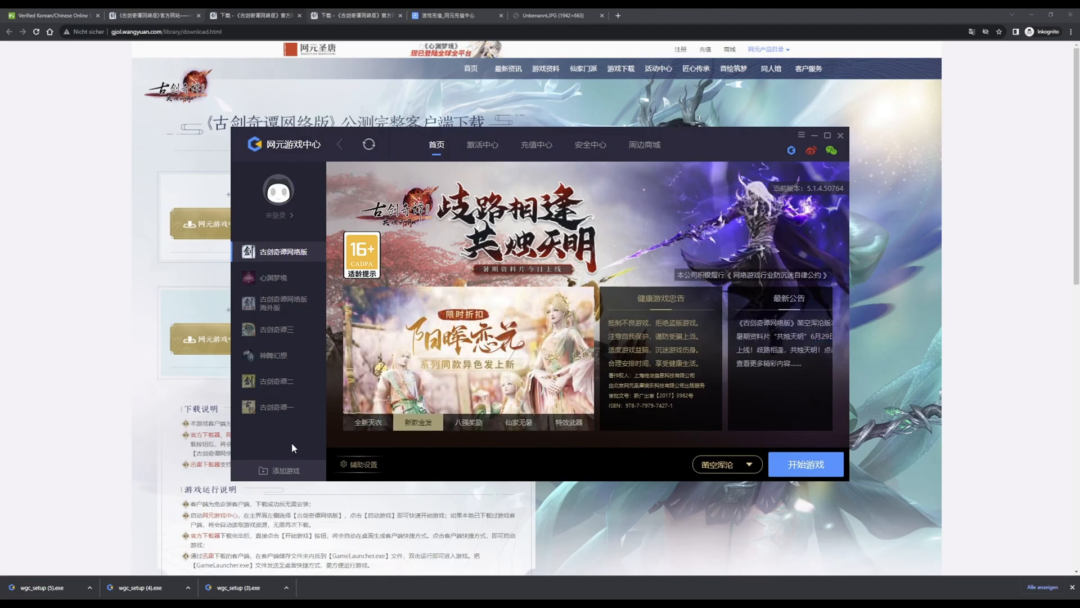
pyautogui.click(467, 421)
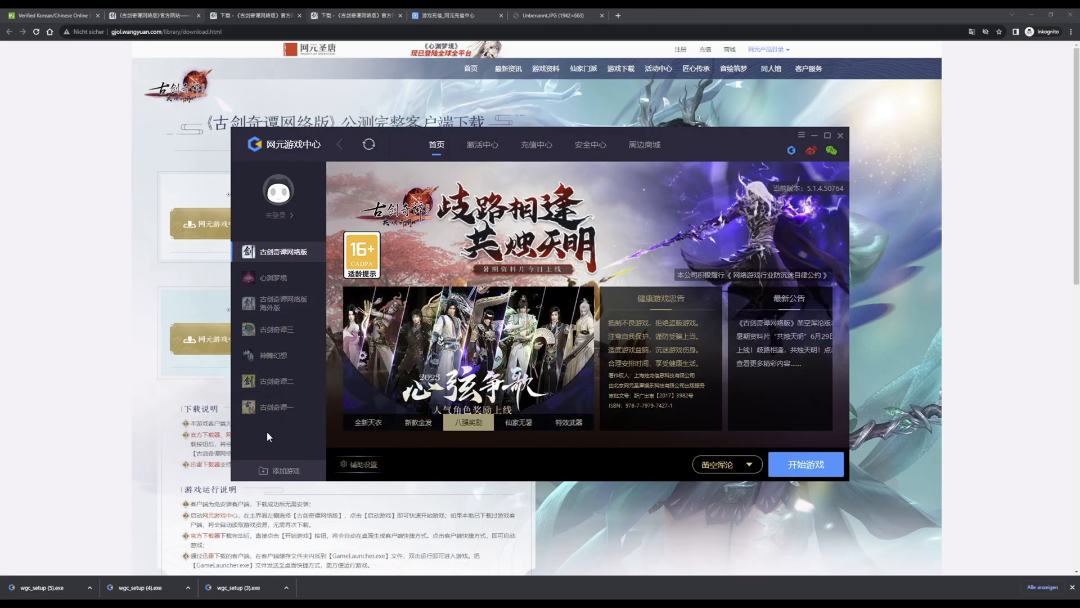
pyautogui.click(518, 421)
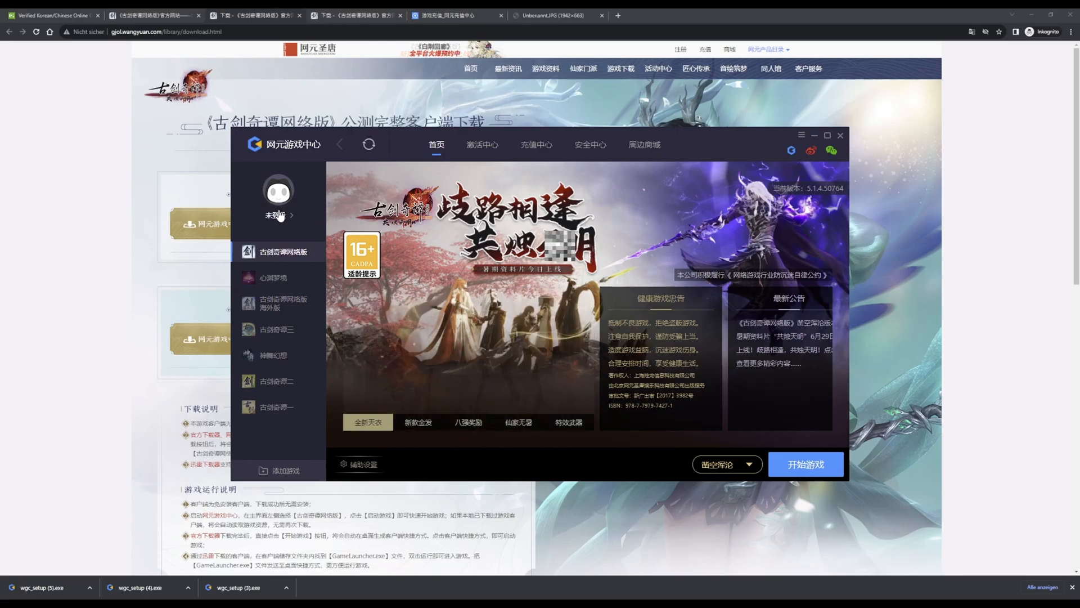
# Sign in from the 未登录 avatar with the agreement box accepted and 登录 submitted.
pyautogui.click(279, 200)
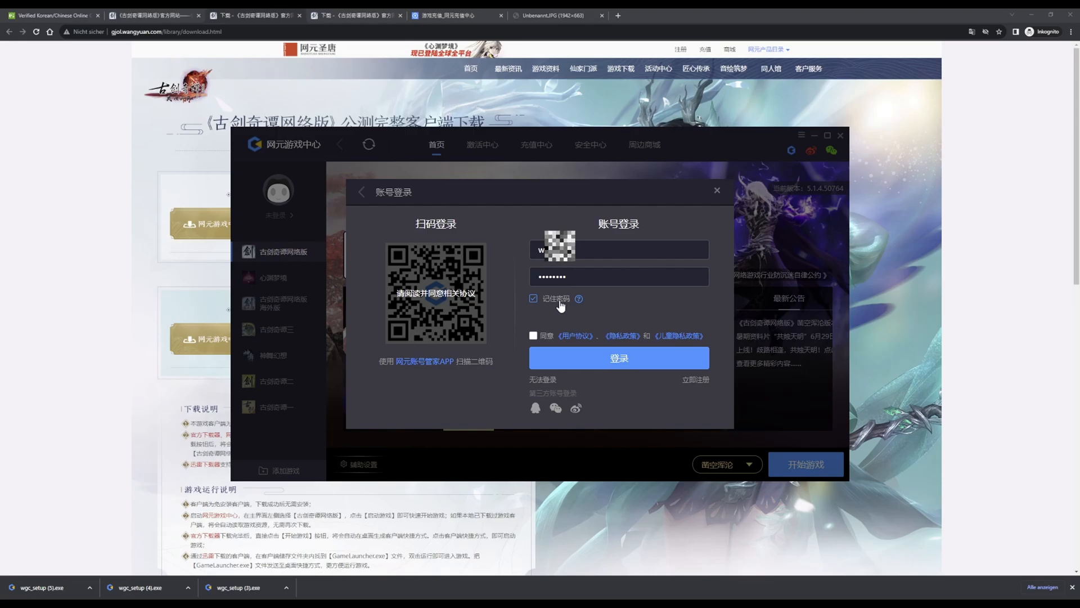
pyautogui.click(532, 335)
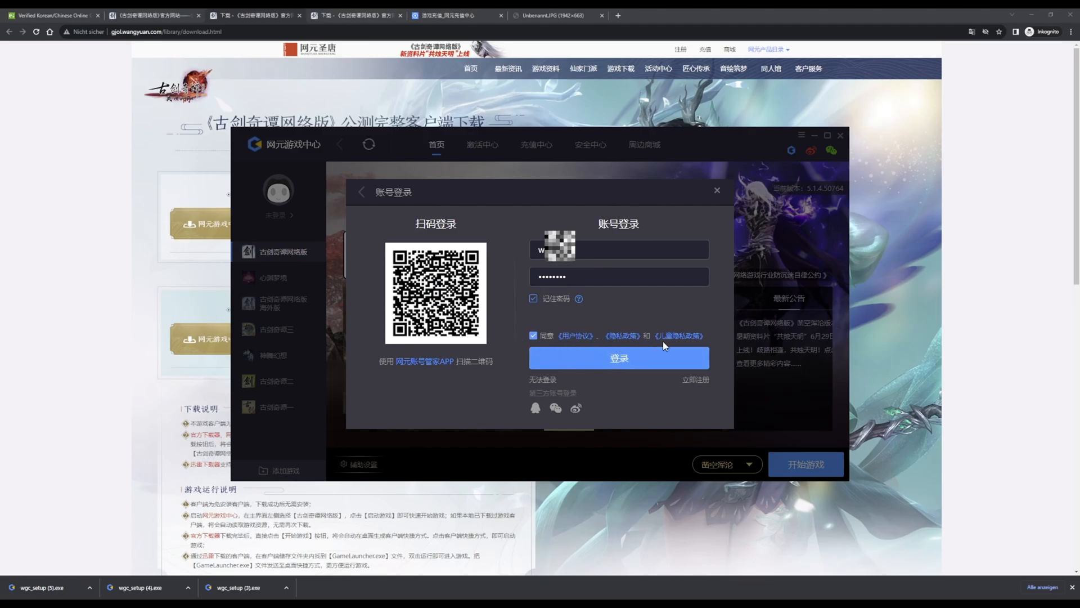
pyautogui.click(618, 357)
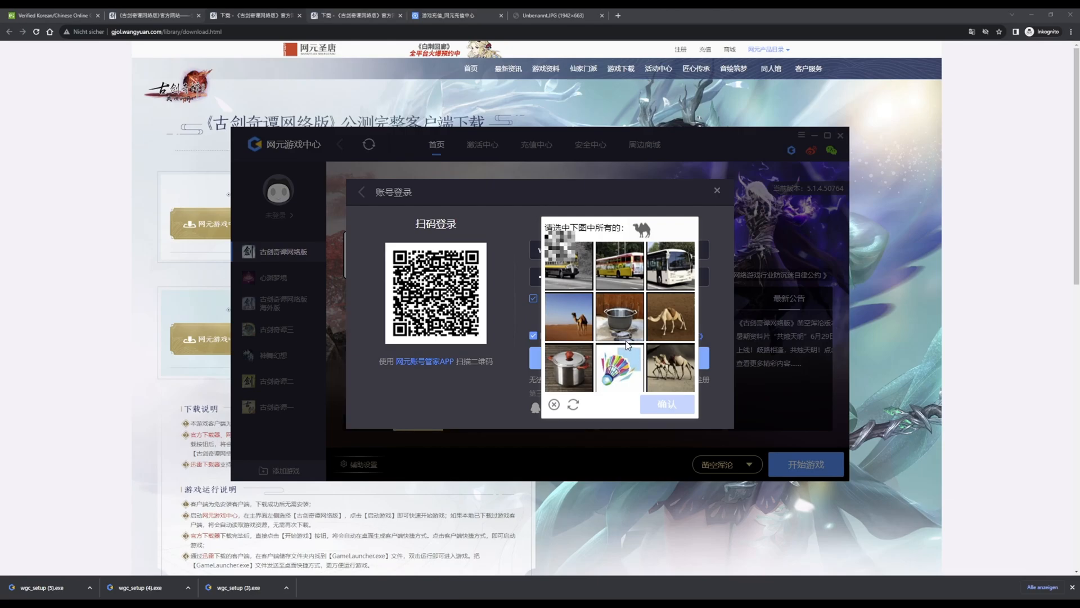
# Mark all three camel pictures in the captcha and confirm with 确认.
pyautogui.click(669, 317)
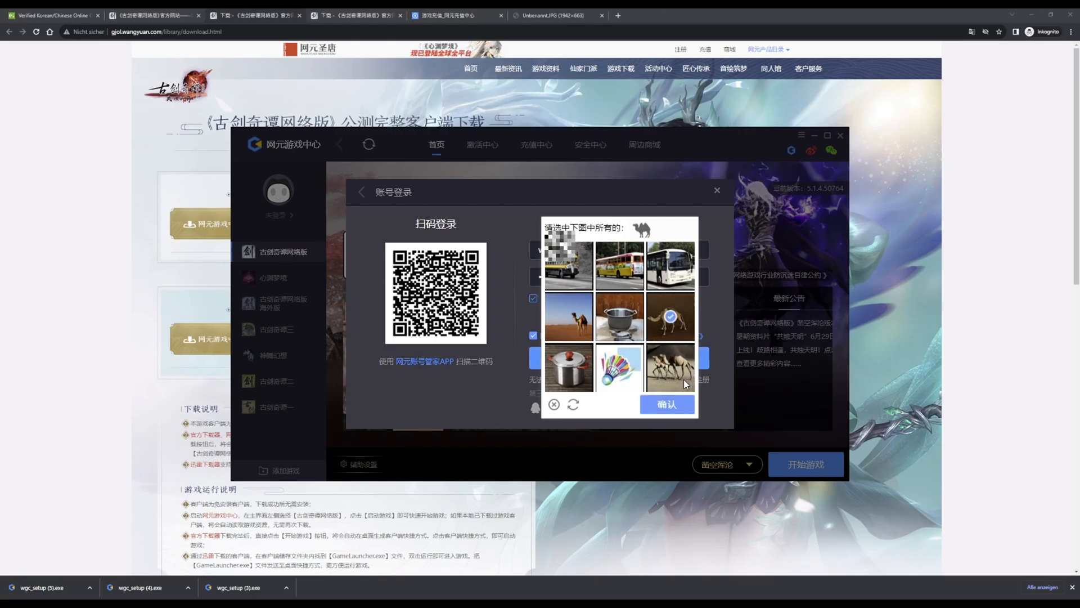
pyautogui.click(568, 316)
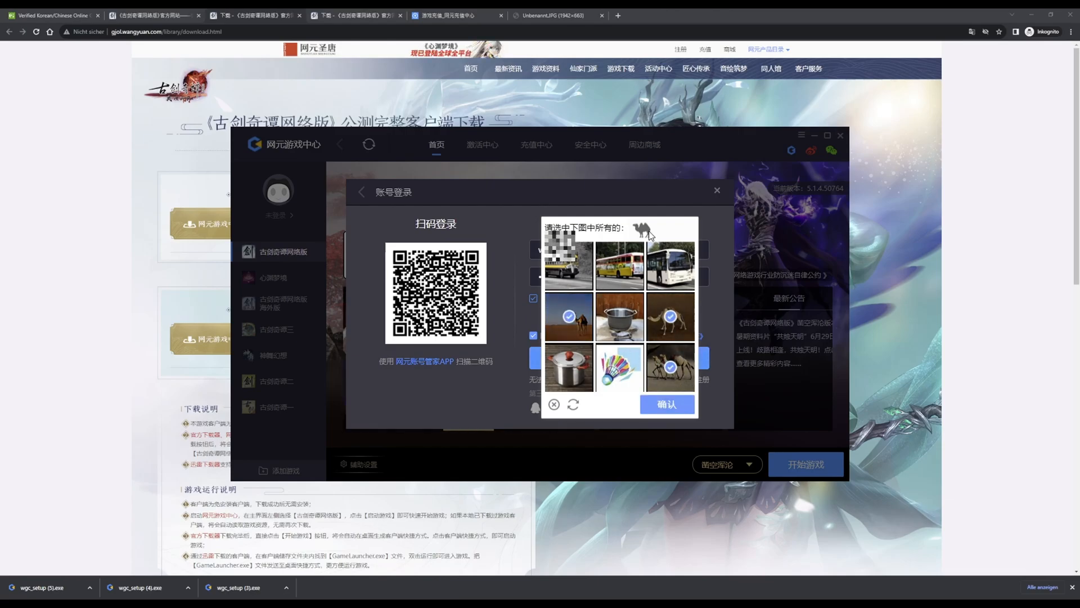
pyautogui.click(665, 405)
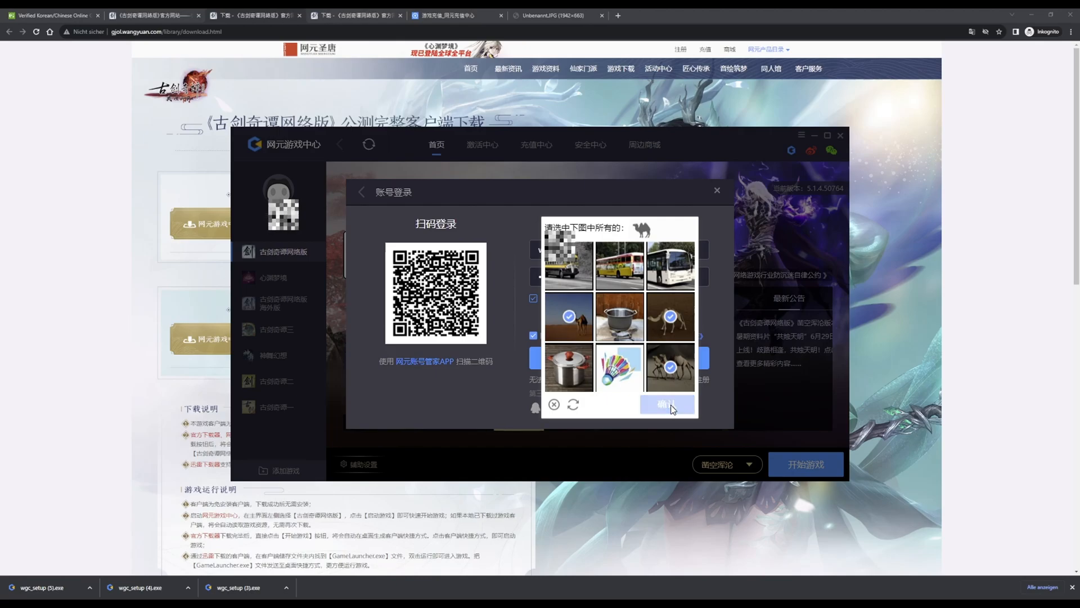
pyautogui.click(666, 404)
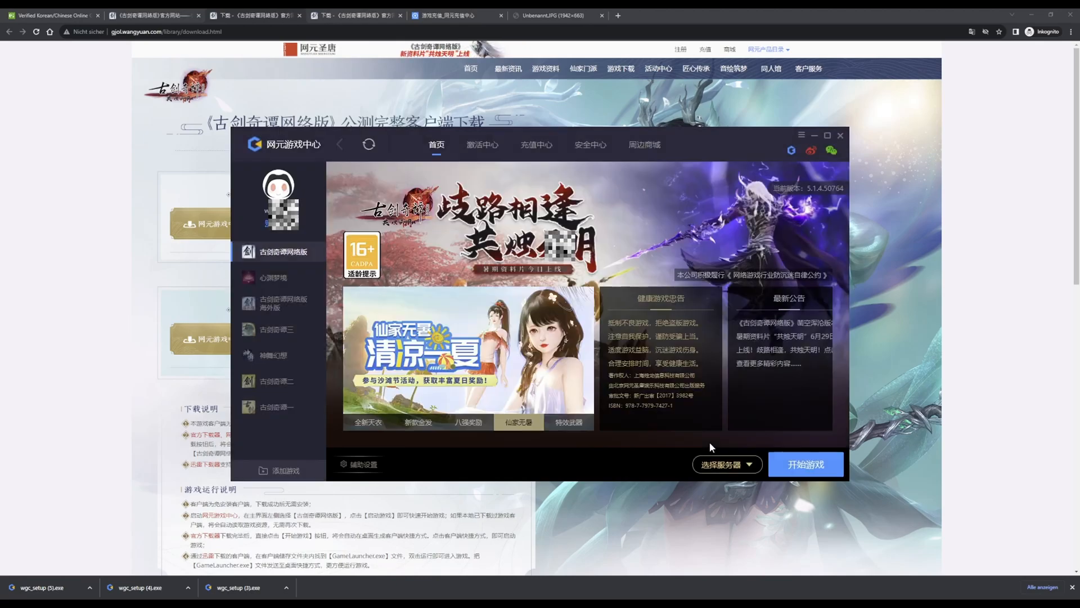
pyautogui.click(467, 422)
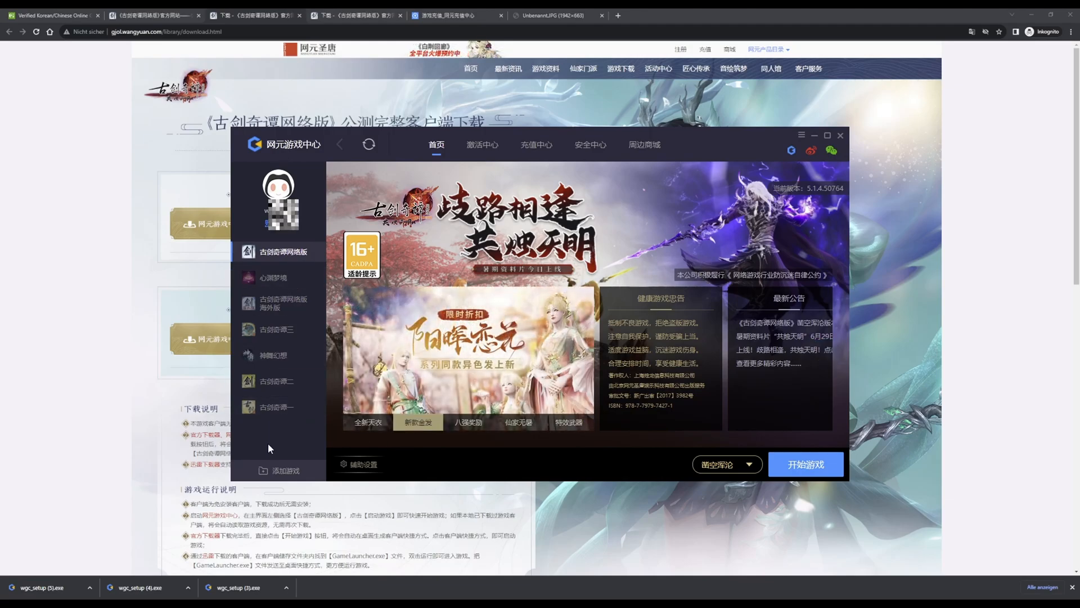
pyautogui.moveTo(276, 330)
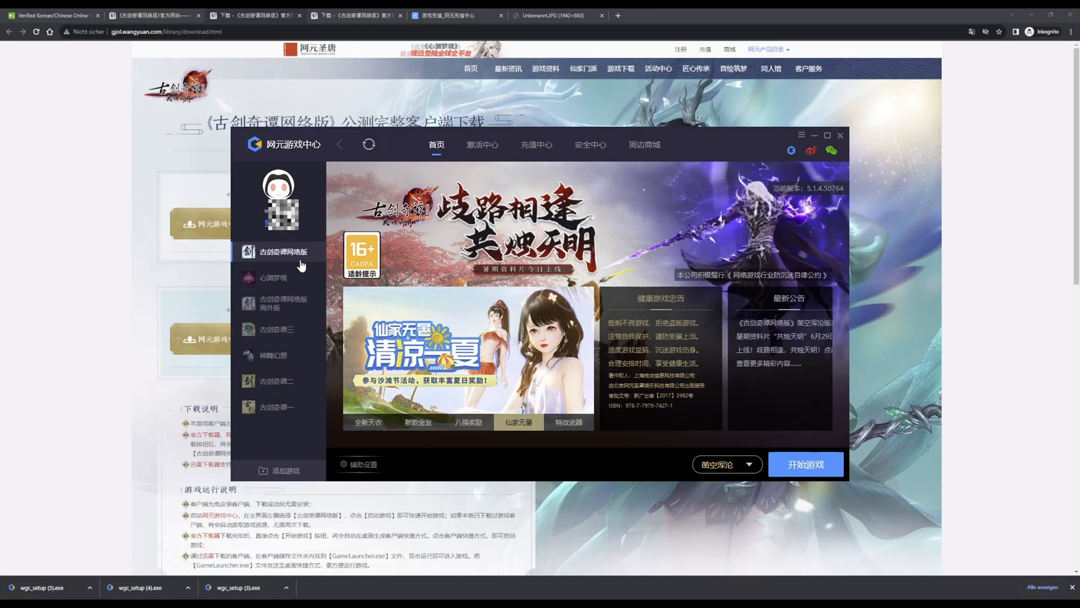
pyautogui.moveTo(282, 304)
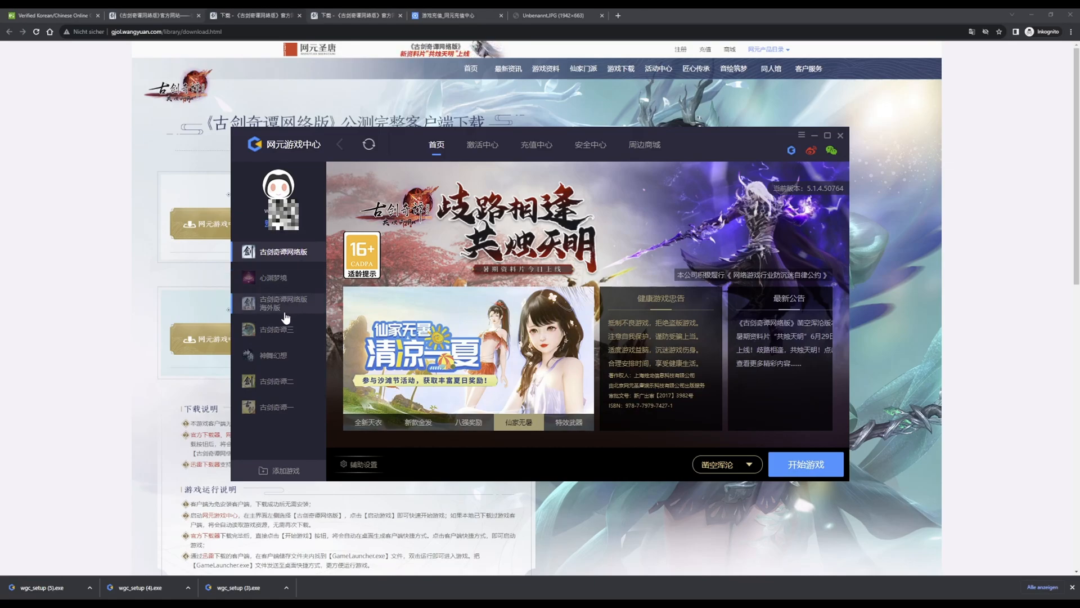
pyautogui.click(567, 421)
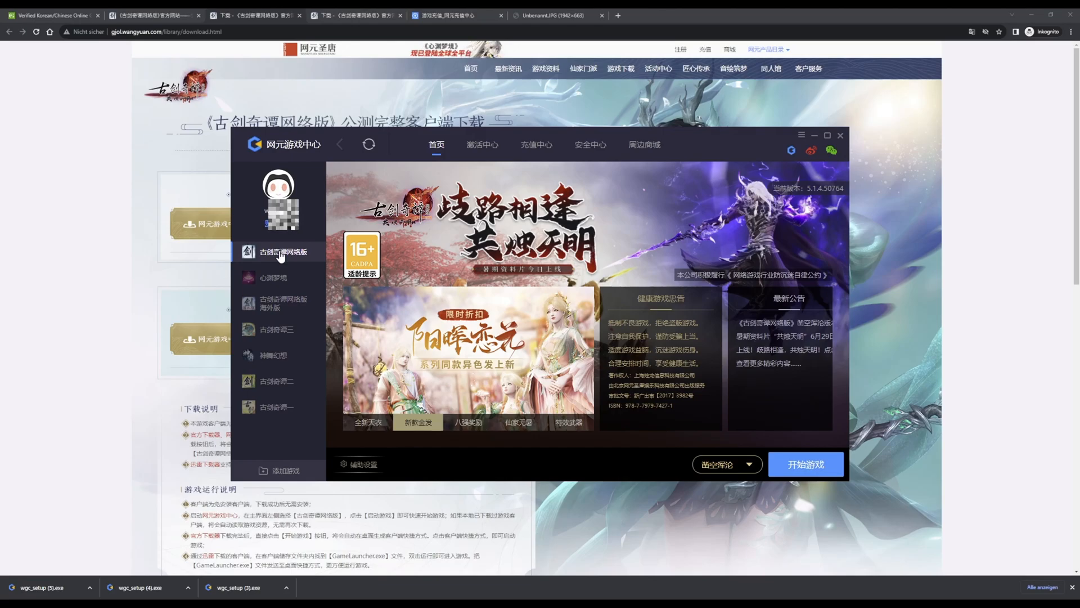
pyautogui.click(467, 422)
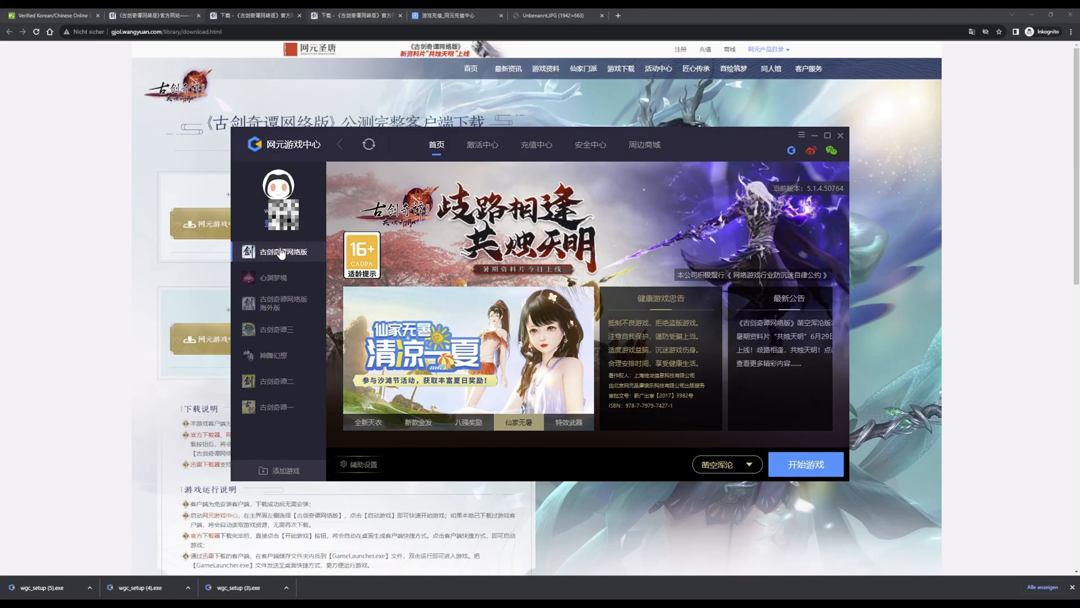
pyautogui.click(568, 421)
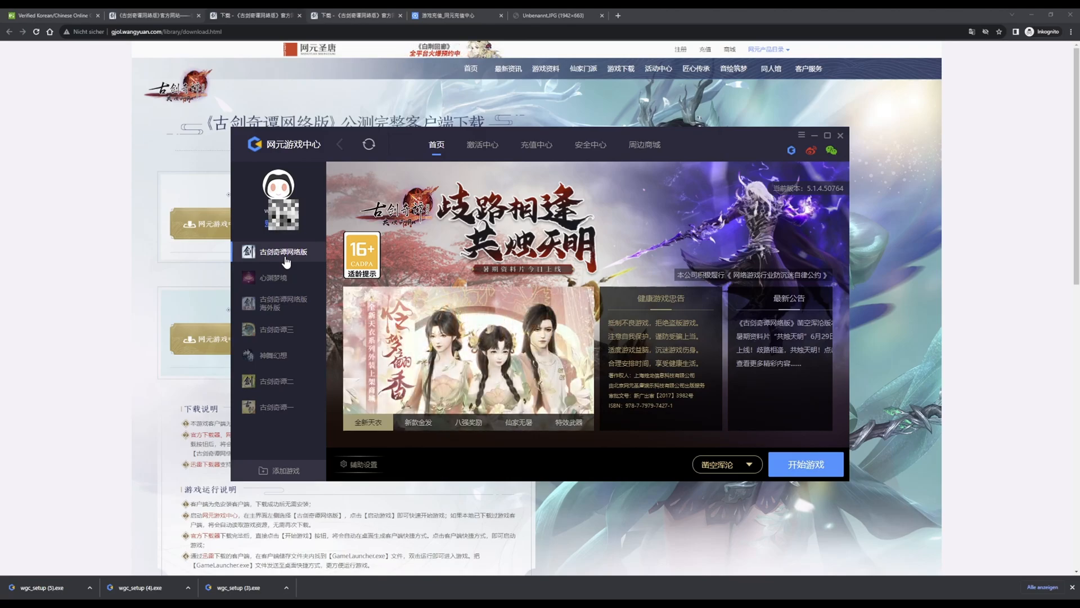
pyautogui.click(417, 421)
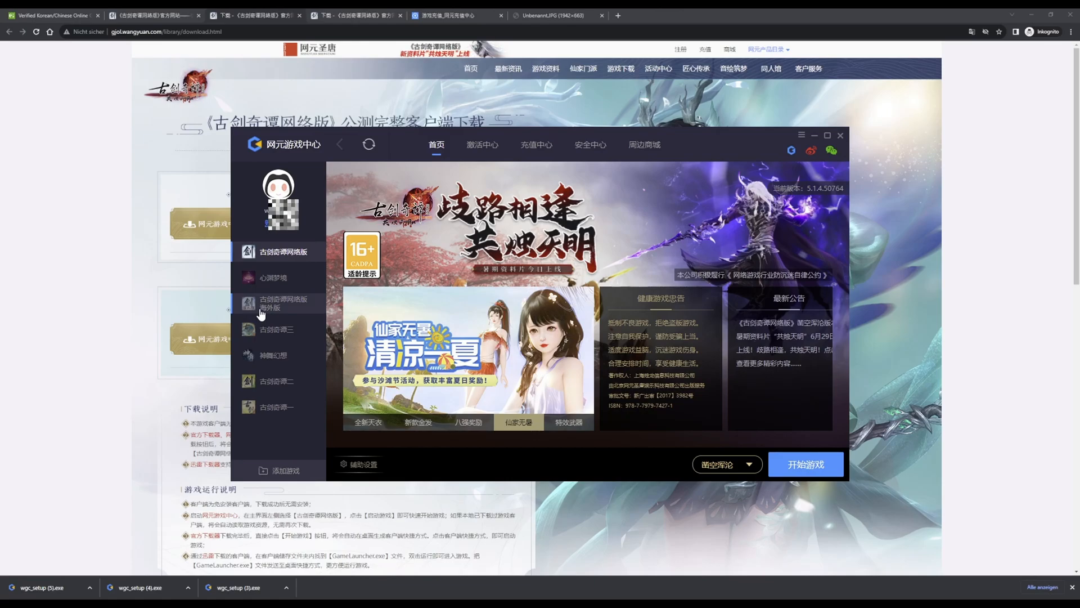
pyautogui.click(568, 422)
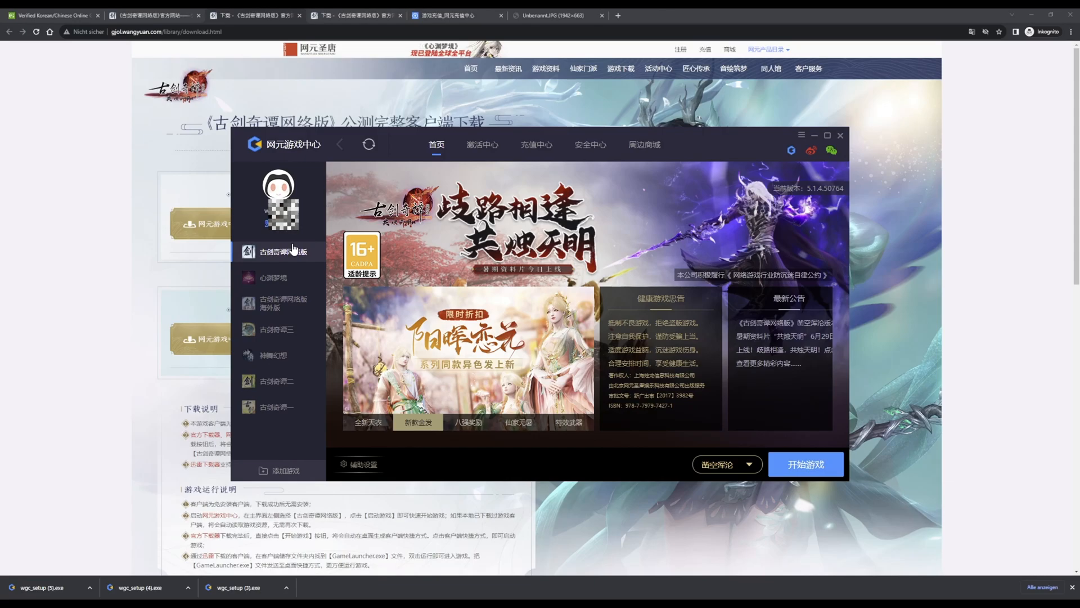
pyautogui.click(468, 422)
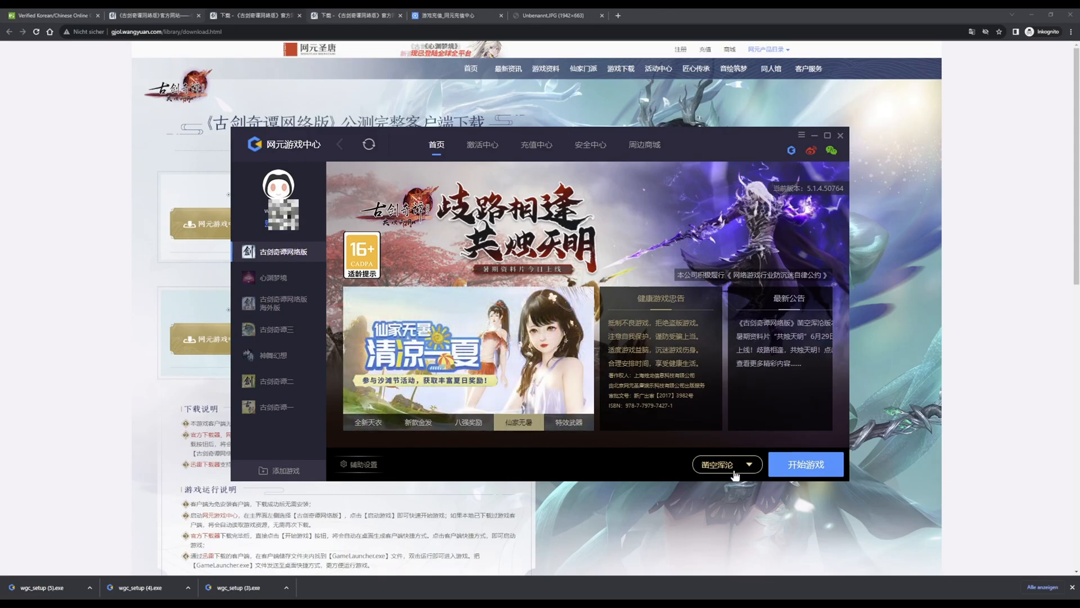
pyautogui.click(749, 464)
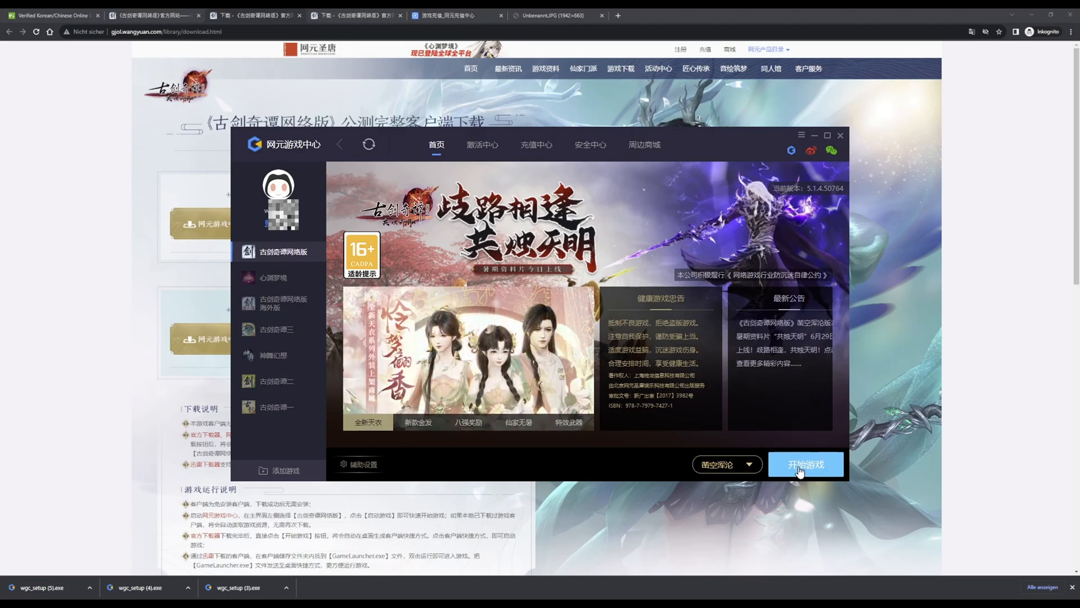
pyautogui.click(417, 421)
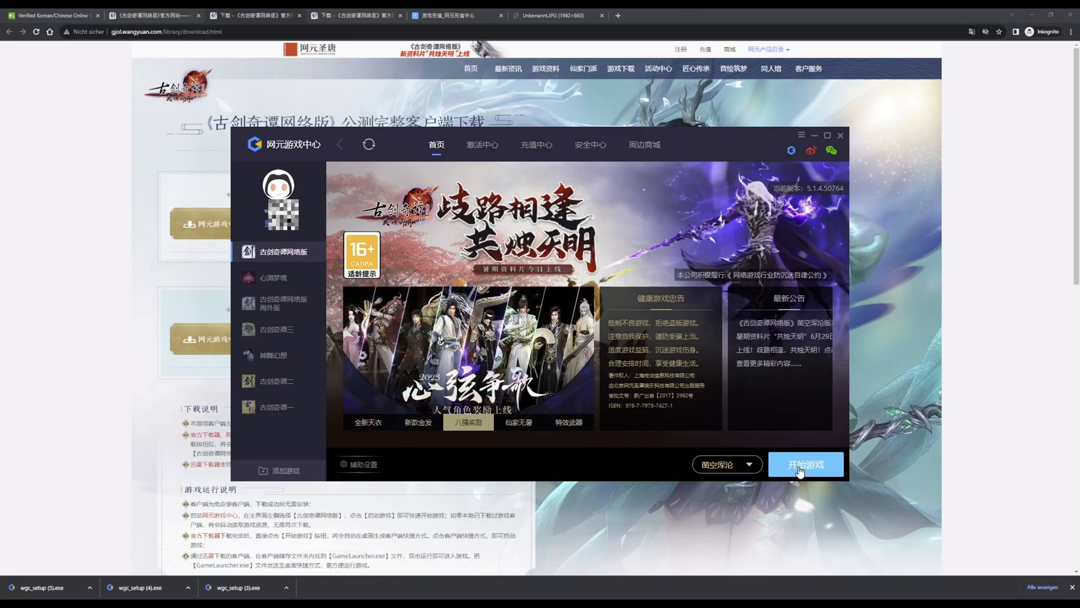
pyautogui.click(518, 421)
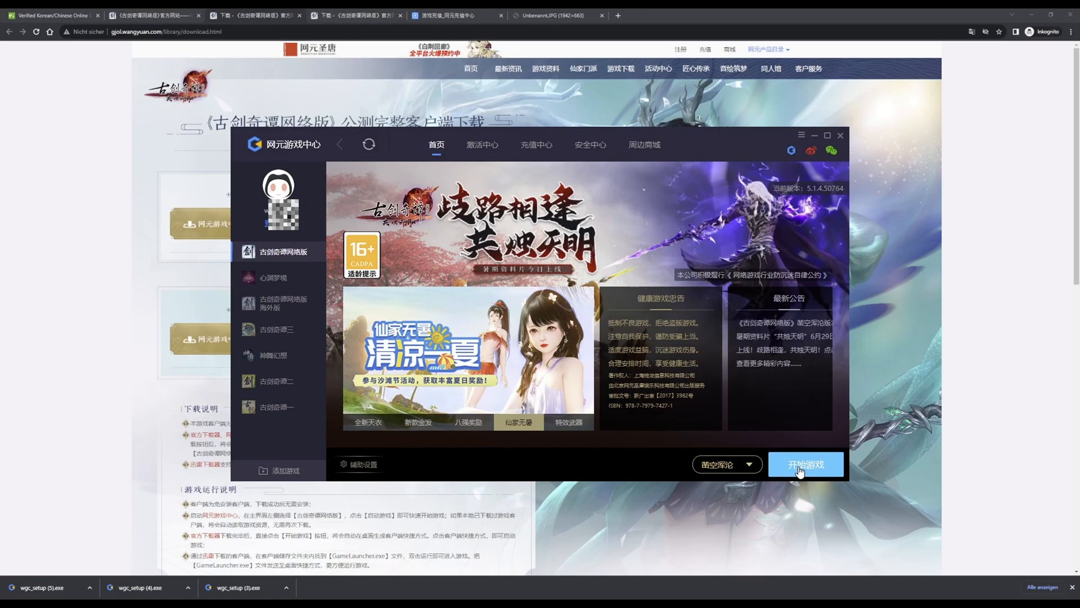
pyautogui.click(567, 421)
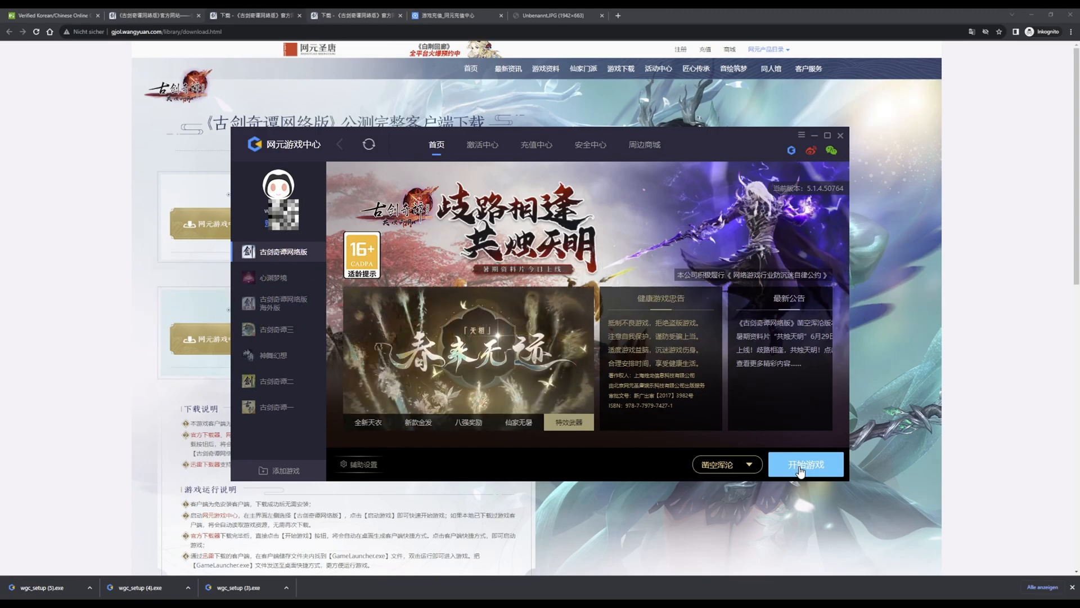
pyautogui.click(368, 422)
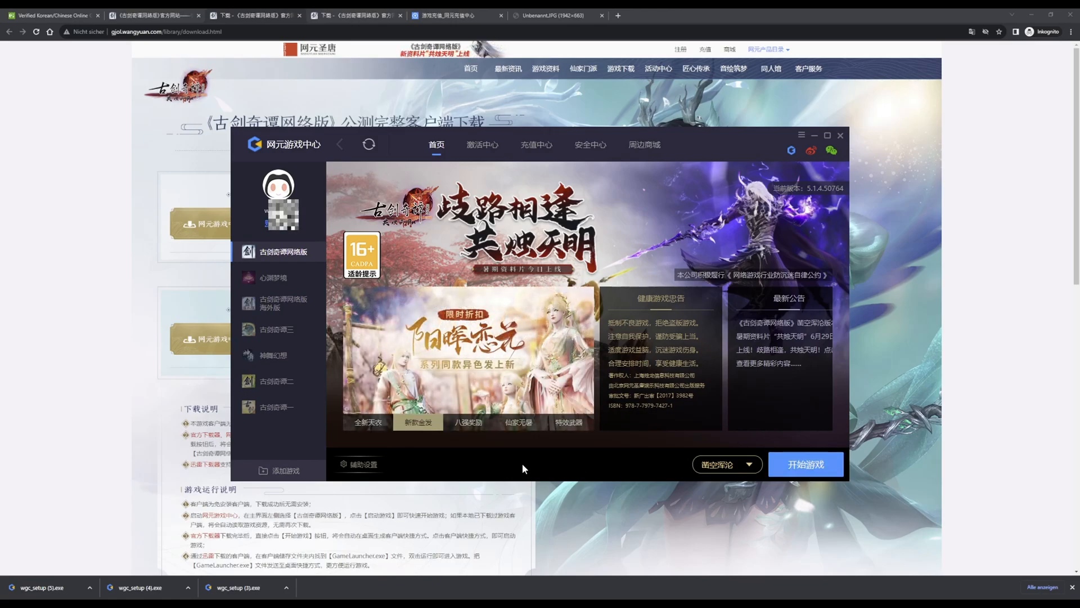
# Start Gujian Online via 开始游戏 and let the game file check reach 100%.
pyautogui.click(804, 463)
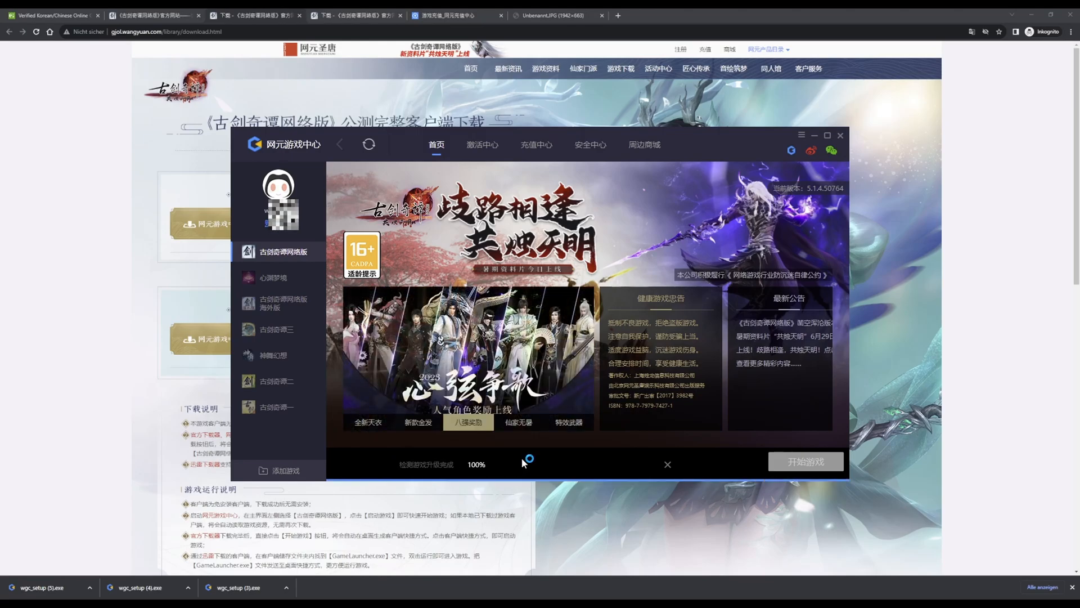
pyautogui.click(518, 422)
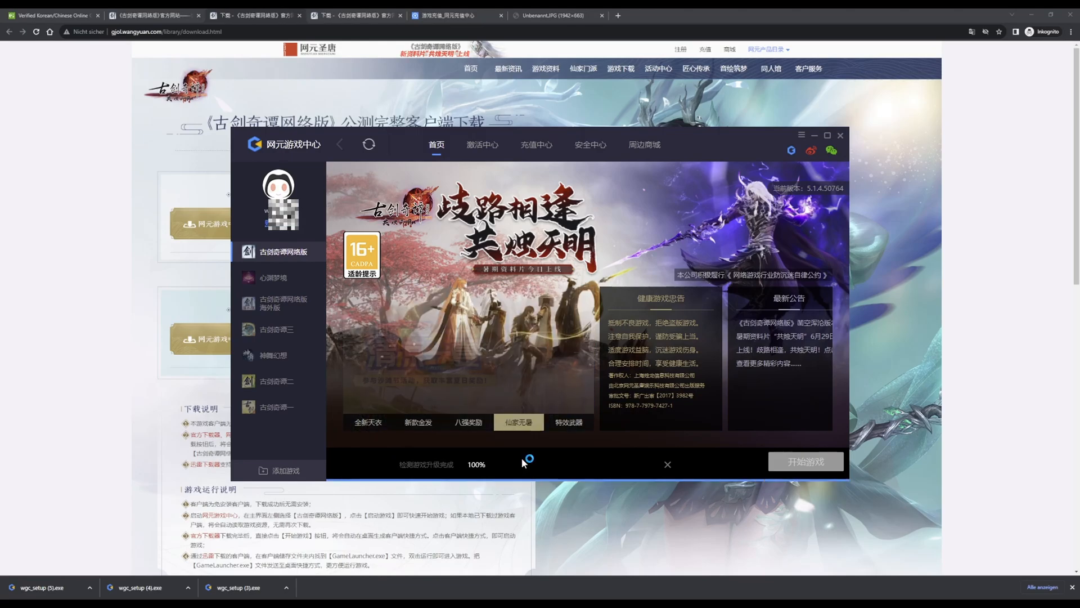